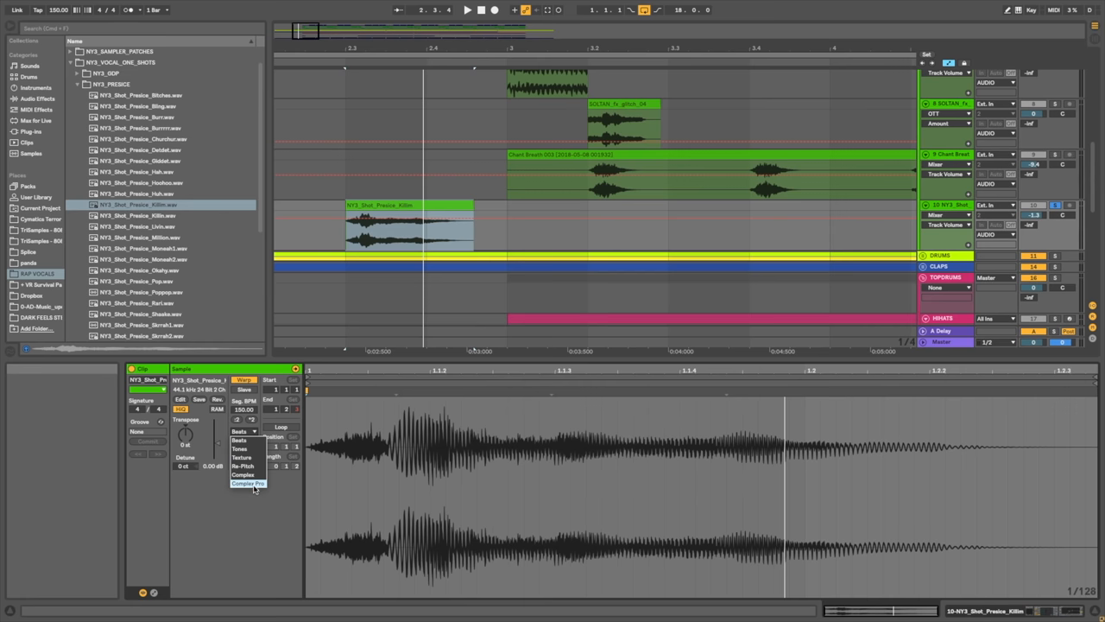
# - Choose Complex Pro as the NY3_Shot_Presice_Killin clip's warp mode
pyautogui.click(250, 483)
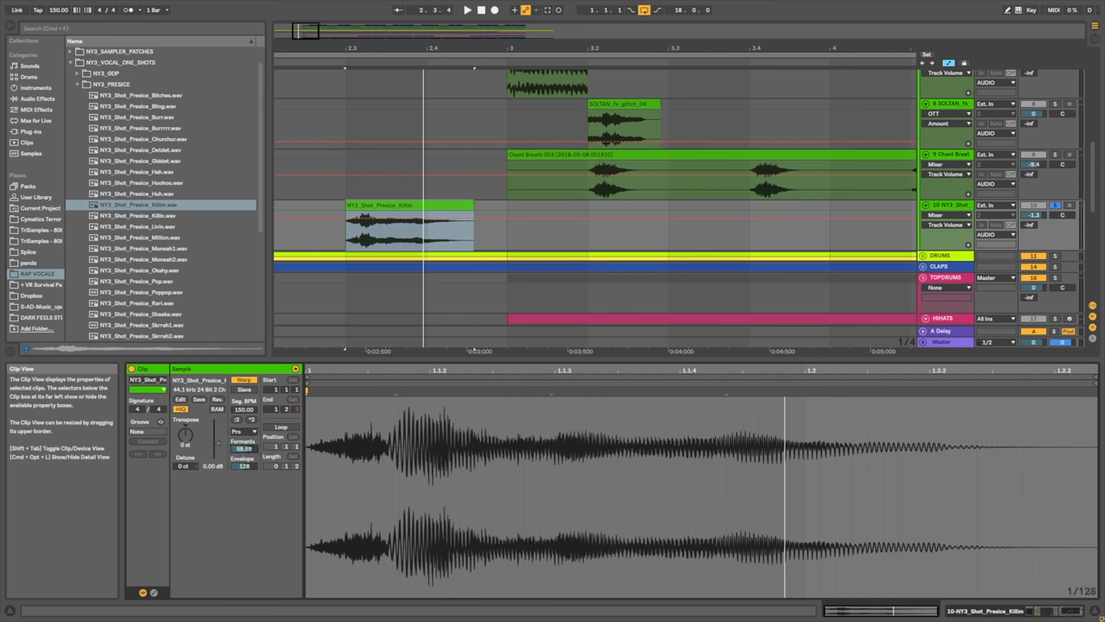